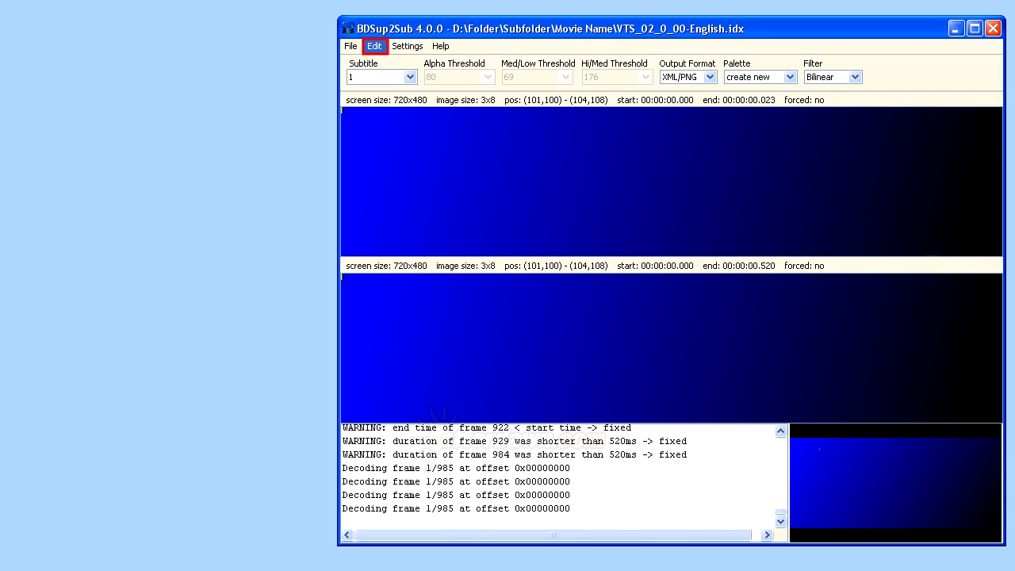
# Bring up the Move all captions dialog from the Edit menu
pyautogui.click(374, 45)
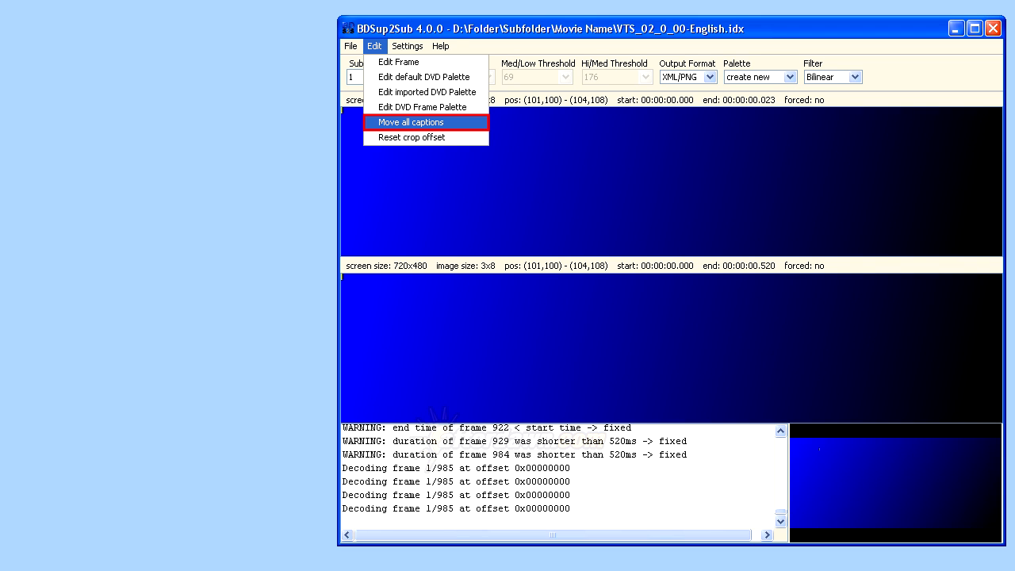
pyautogui.click(411, 121)
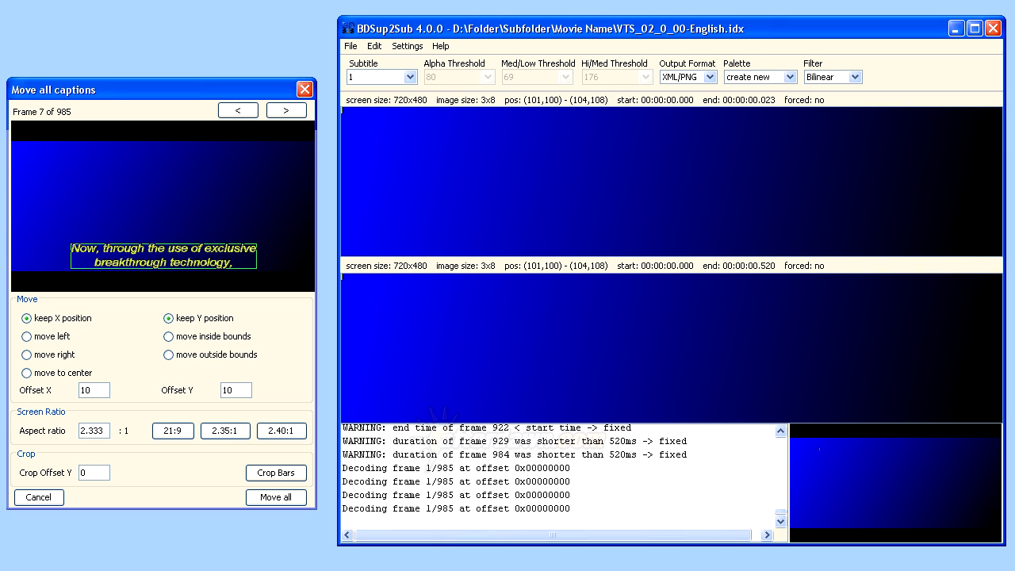
# Try move left, right and center, then settle on move right with Offset X 50
pyautogui.click(25, 336)
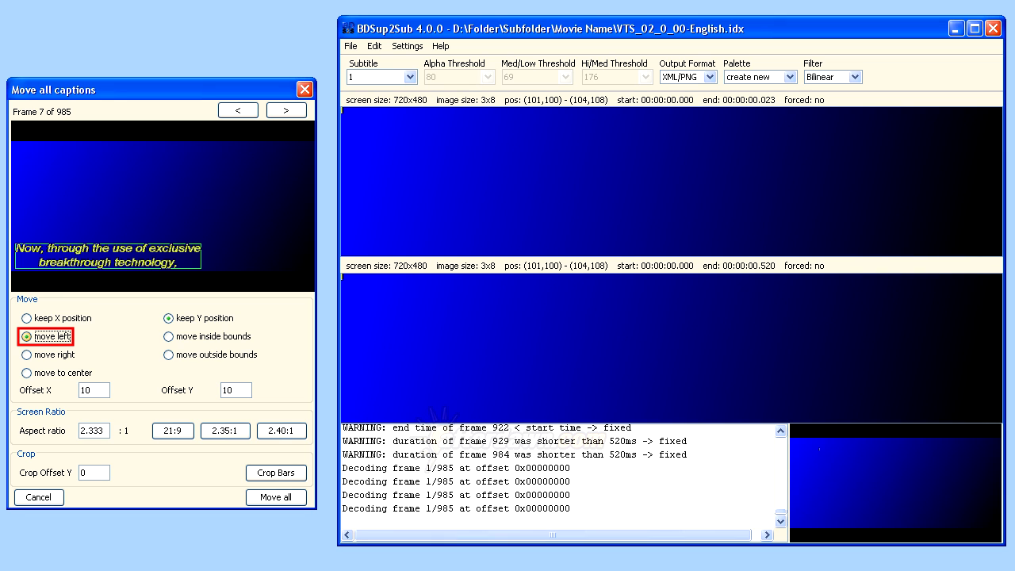
pyautogui.click(25, 356)
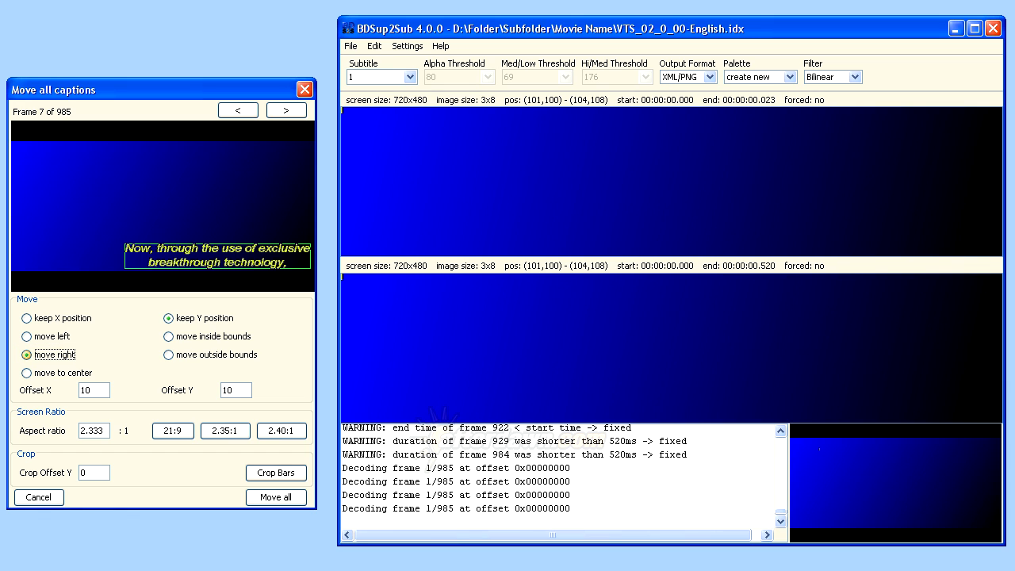
pyautogui.click(25, 373)
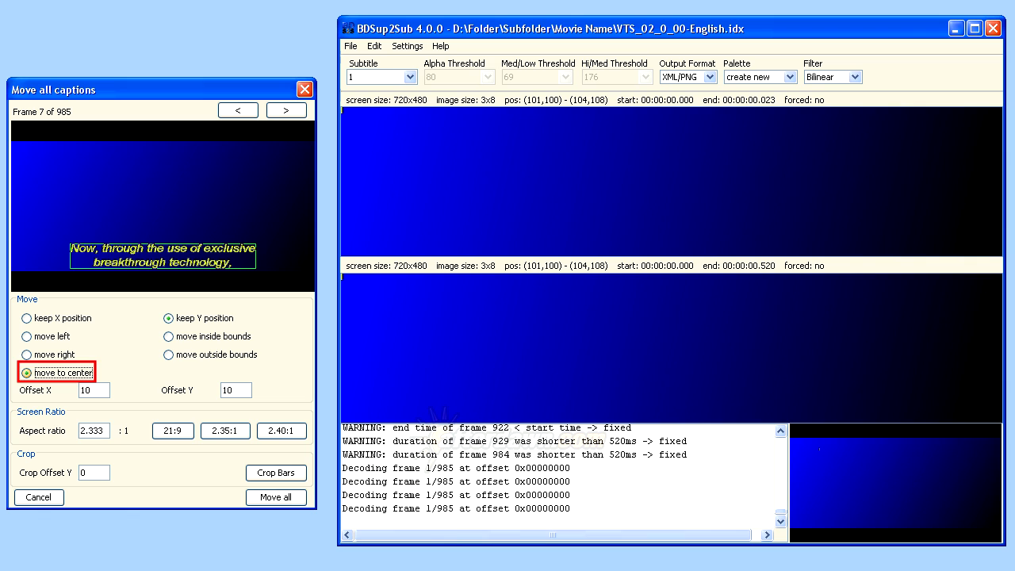
pyautogui.click(25, 371)
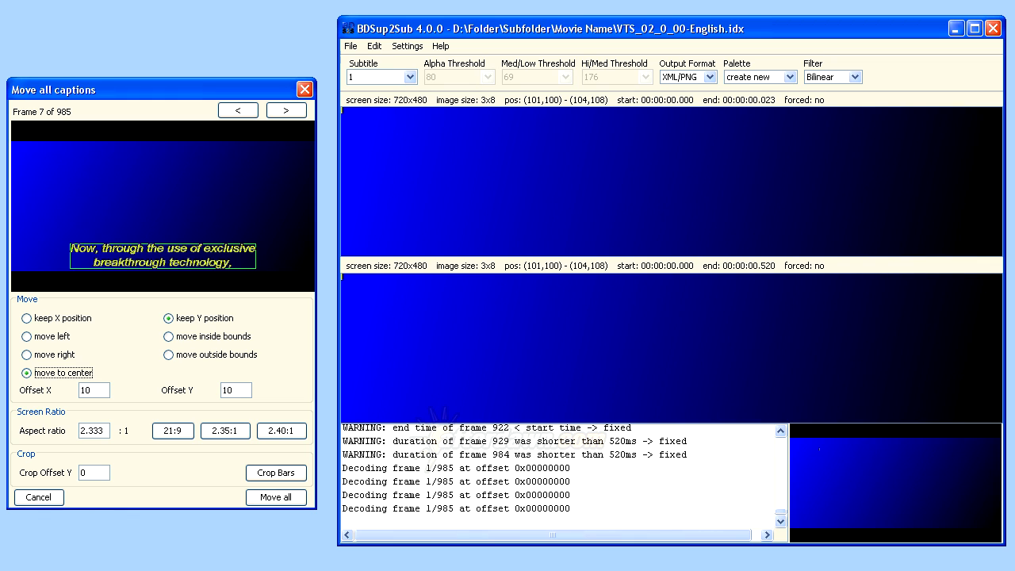
pyautogui.click(25, 336)
pyautogui.write('50')
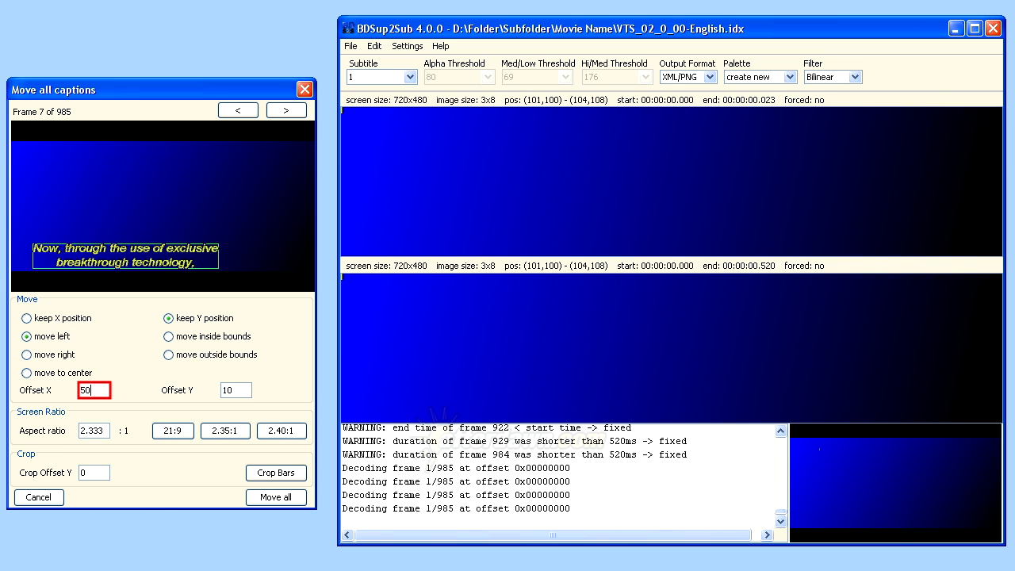
pyautogui.click(25, 356)
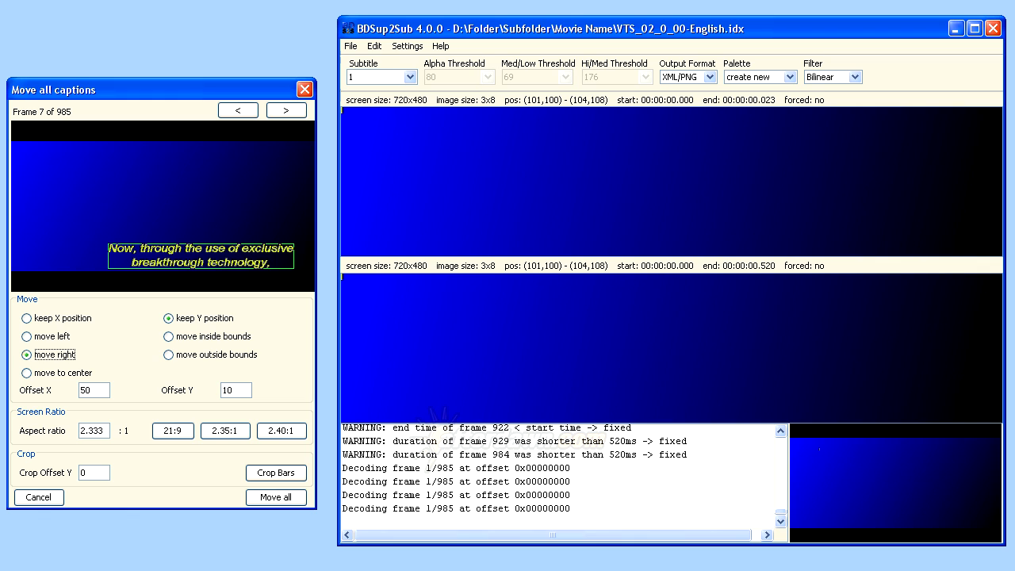
# Try inside/outside bounds with Offset Y 35, then keep X and Y positions and choose the 2.40:1 ratio
pyautogui.click(169, 336)
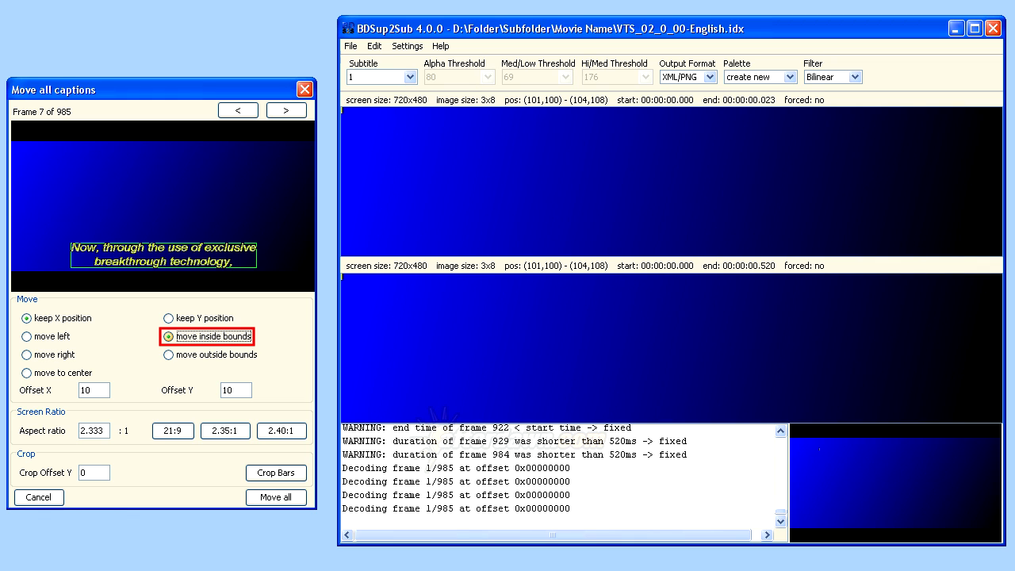
pyautogui.click(168, 356)
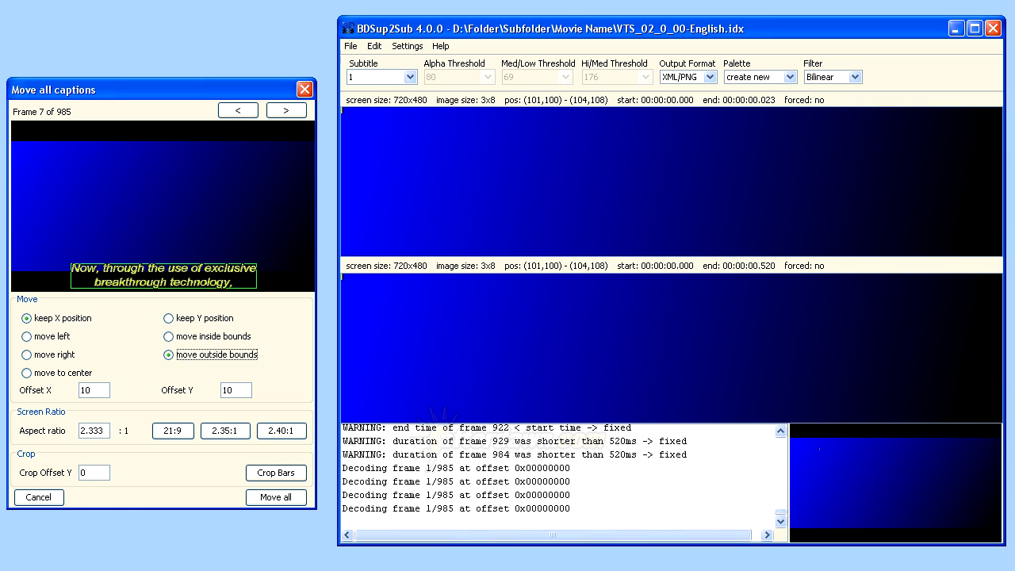
pyautogui.write('35')
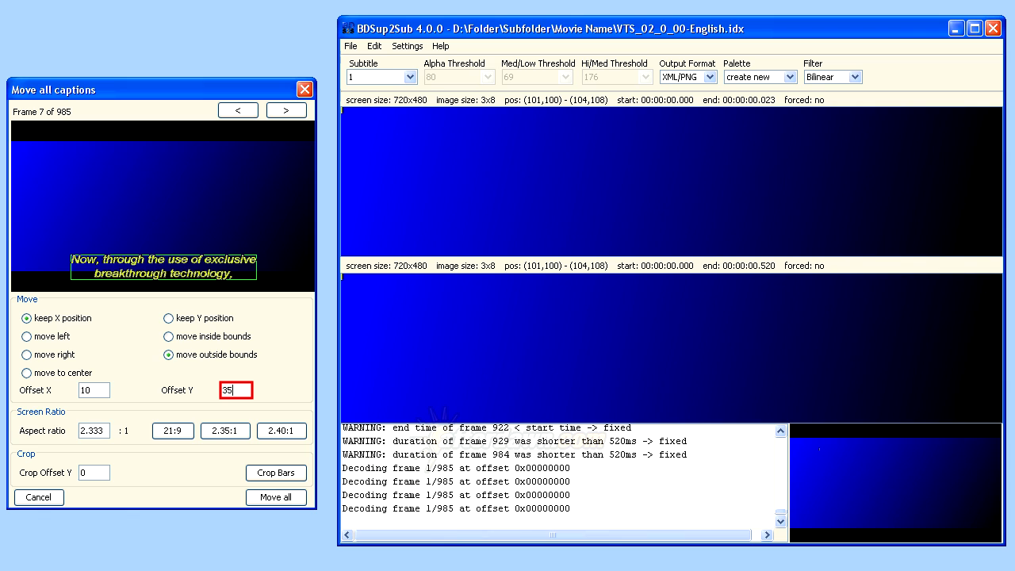
pyautogui.click(235, 391)
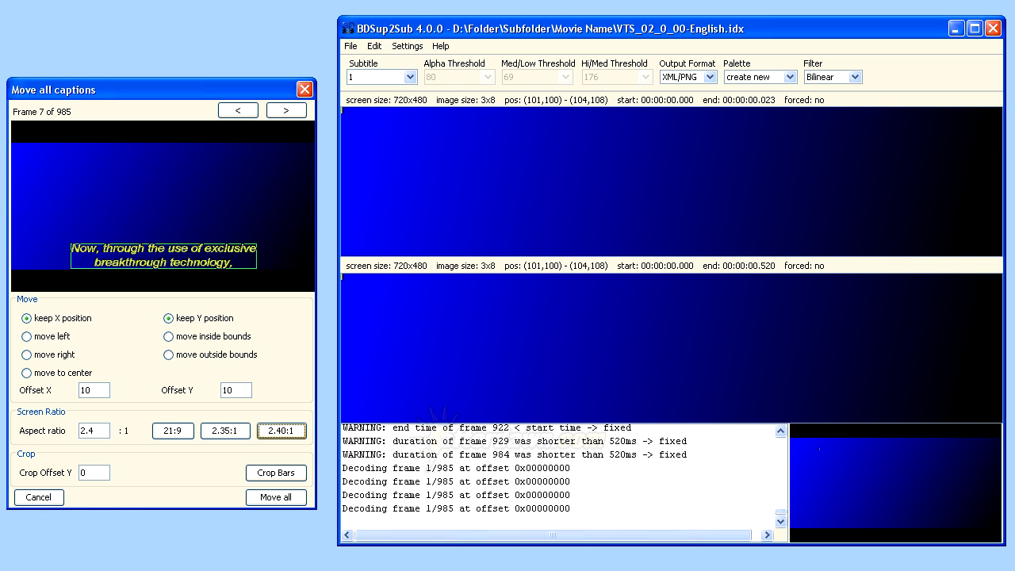
pyautogui.click(225, 431)
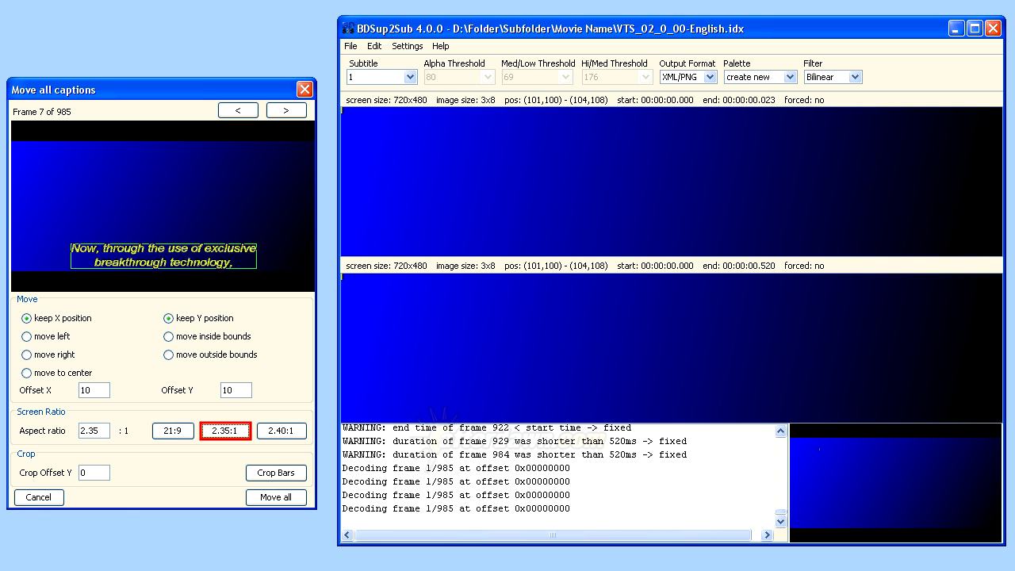
# Switch through 2.35:1 and 21:9 ratios, enter aspect ratio 1.85, and apply Move all
pyautogui.click(226, 431)
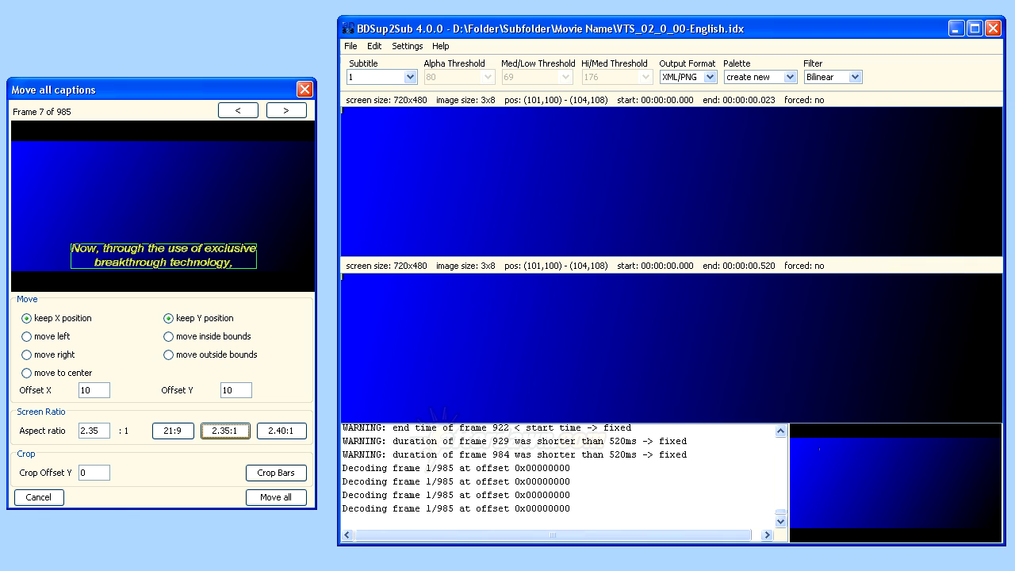
pyautogui.click(171, 431)
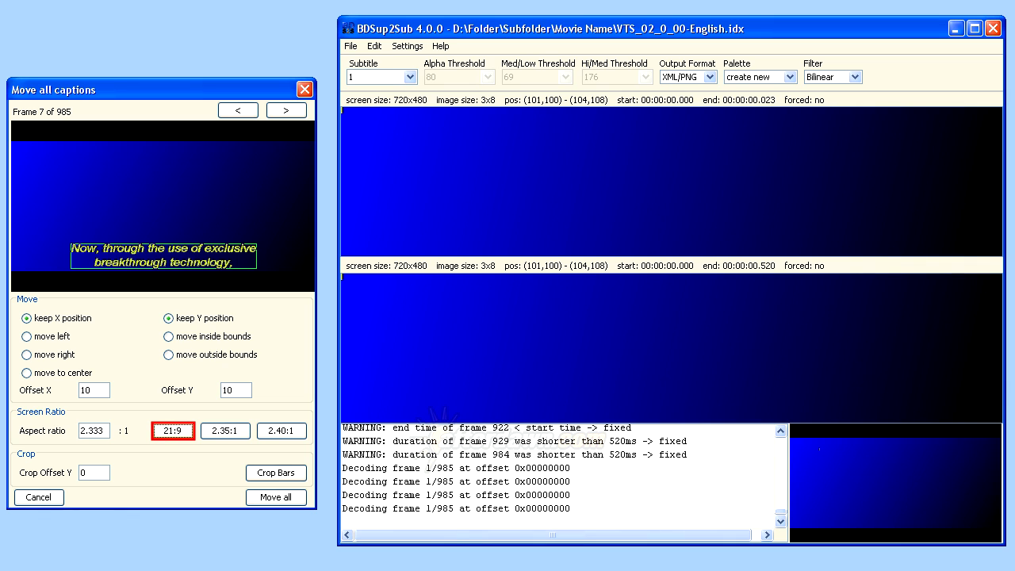
pyautogui.click(171, 432)
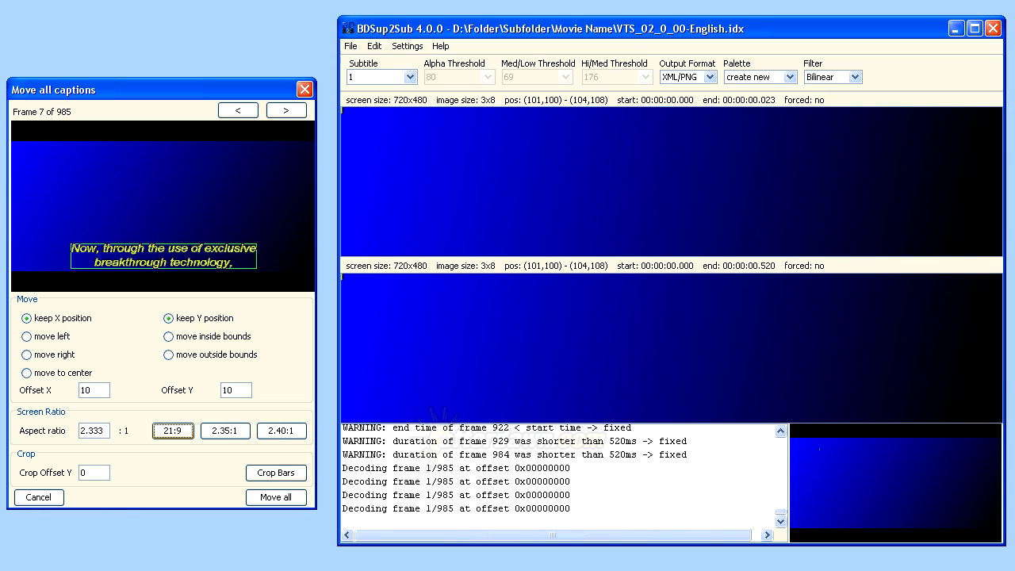
pyautogui.click(92, 432)
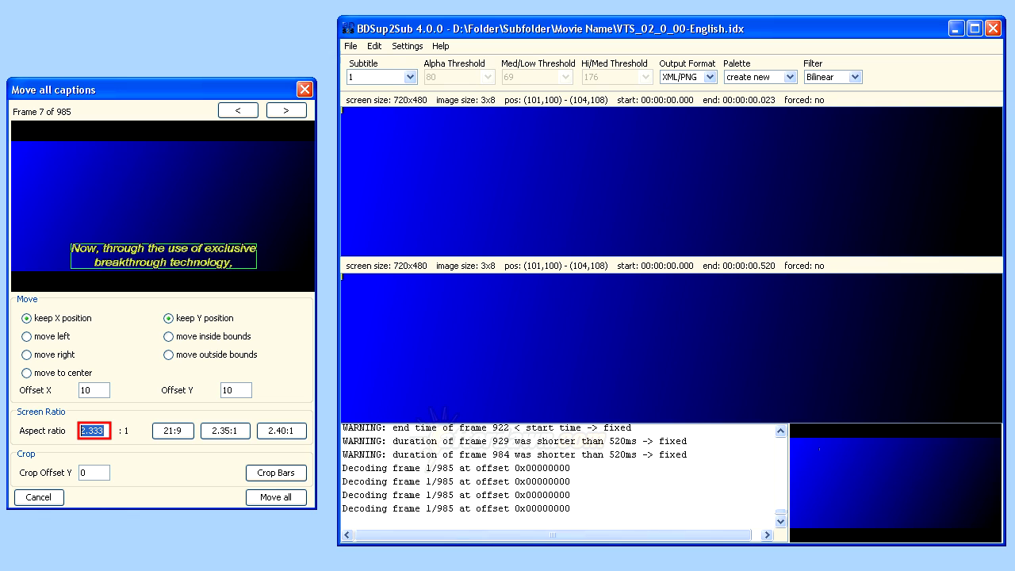
pyautogui.write('1.85')
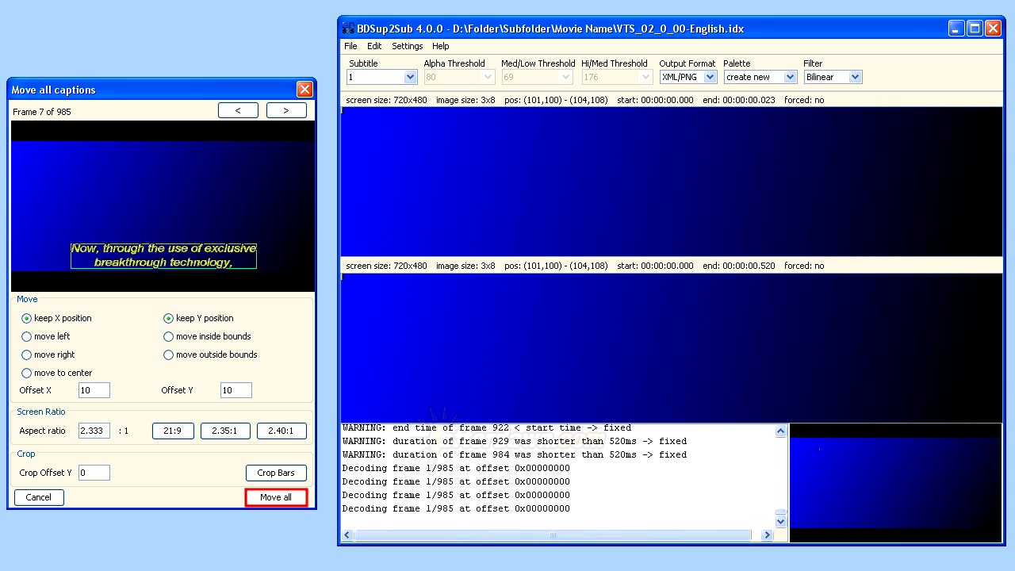
pyautogui.click(276, 498)
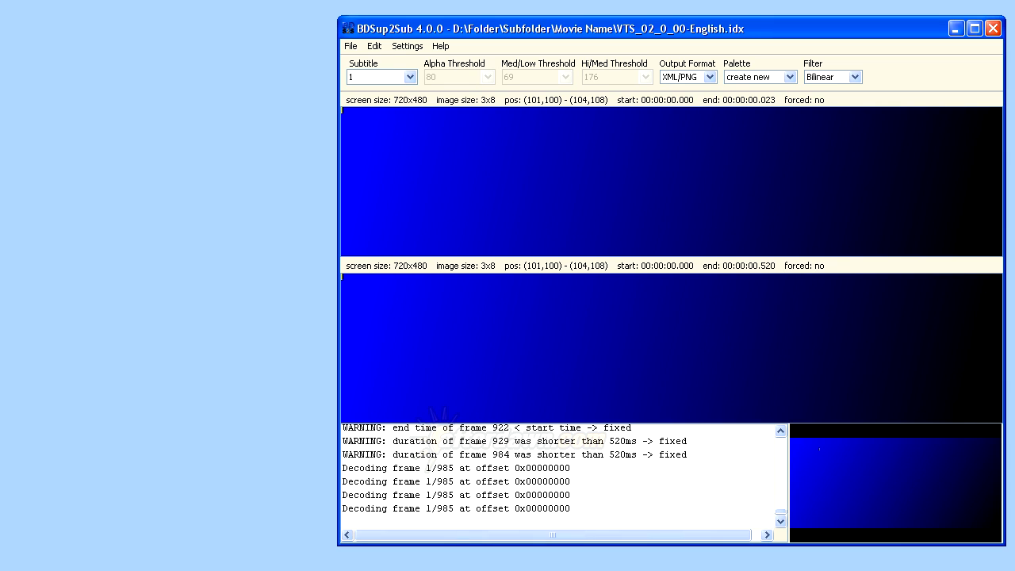